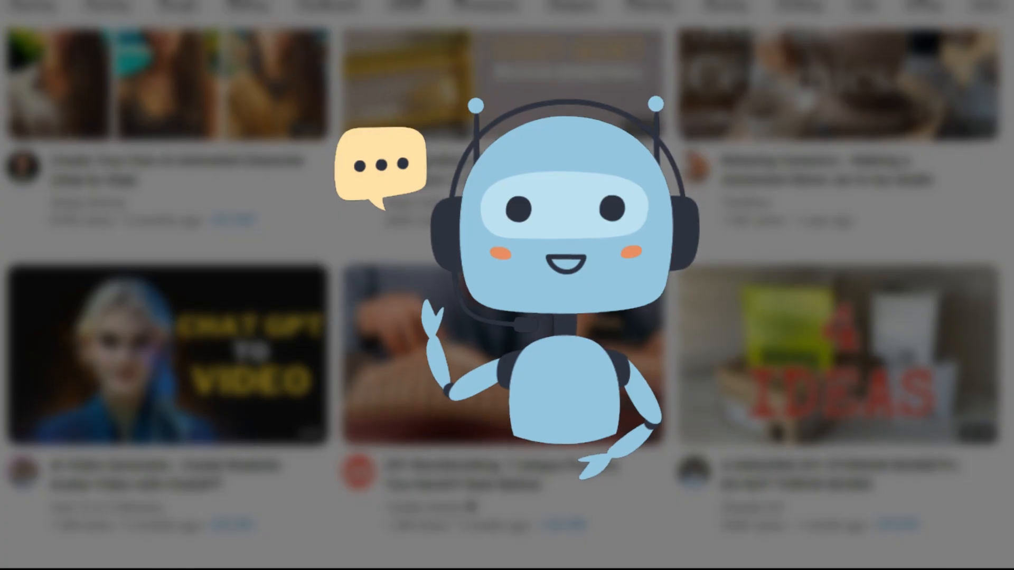
- Reach Murf's sign-up page from the top navigation to begin a Google sign-up
scroll("down", 3)
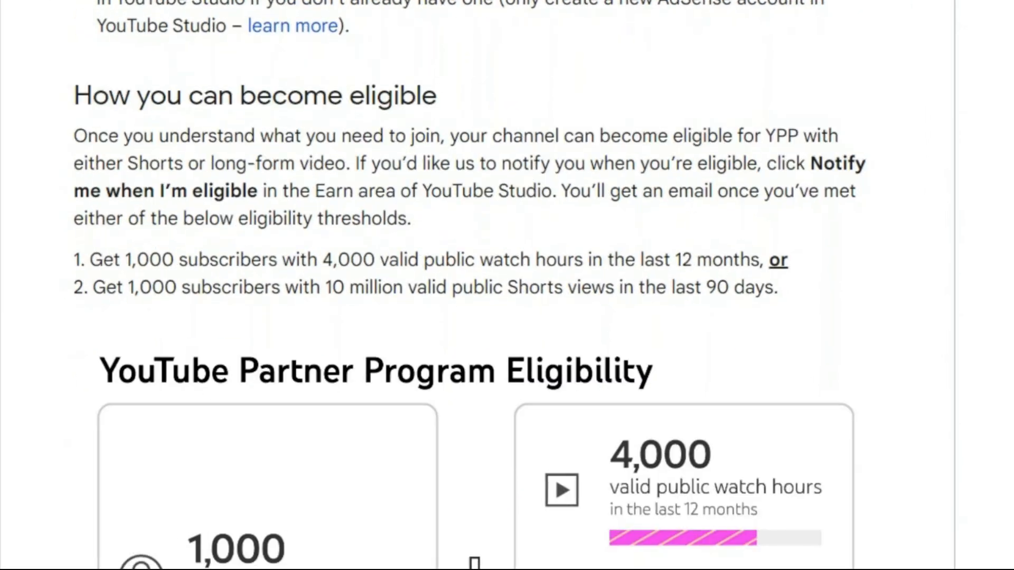
scroll("down", 3)
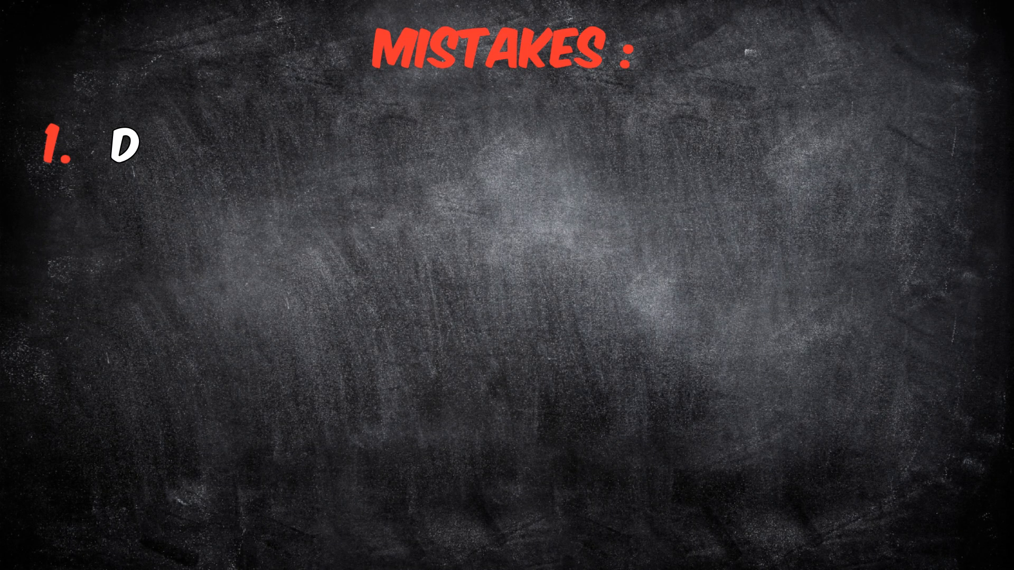
type("O NOT PRODUCE VALUABL")
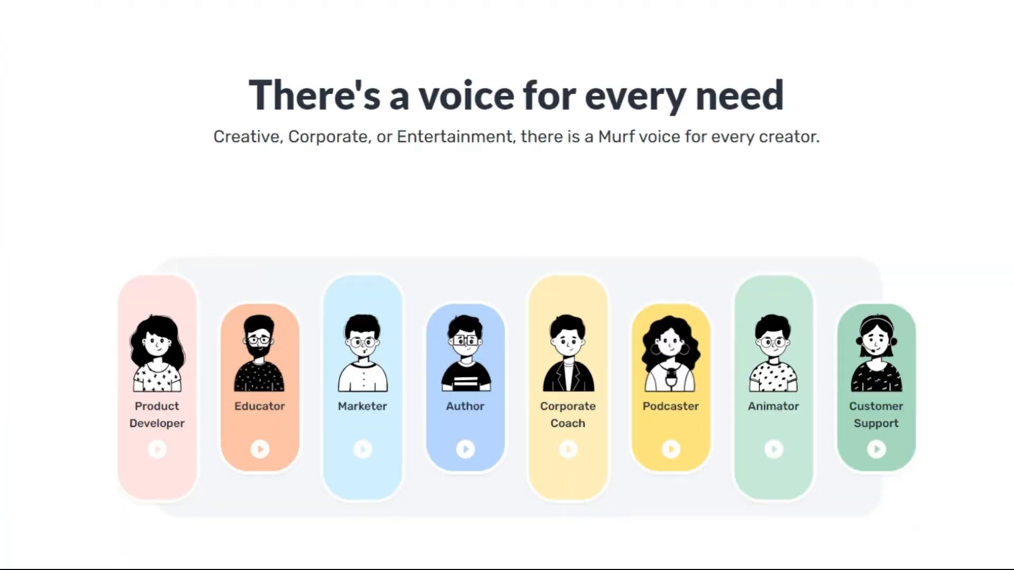
scroll("down", 3)
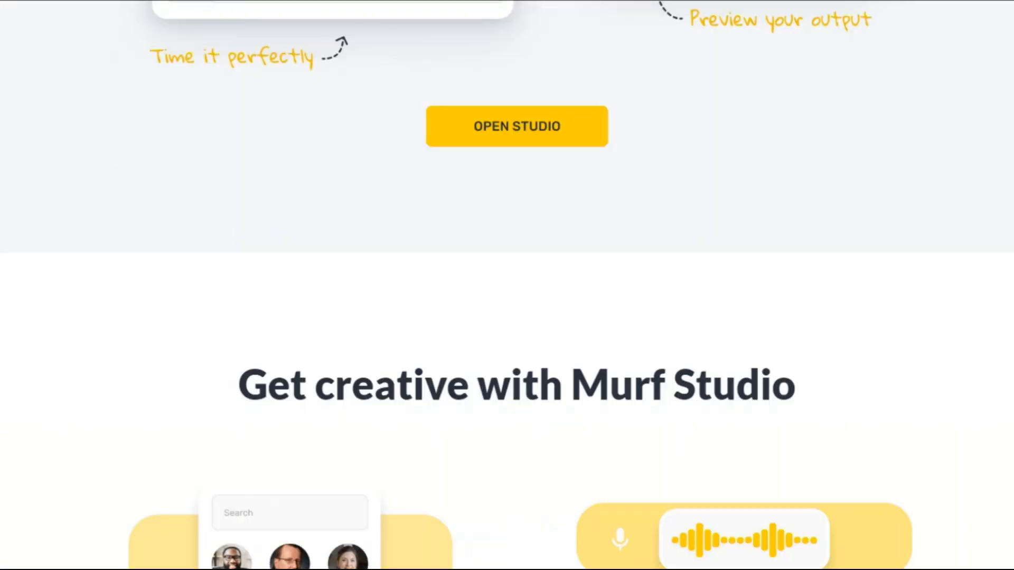
scroll("down", 3)
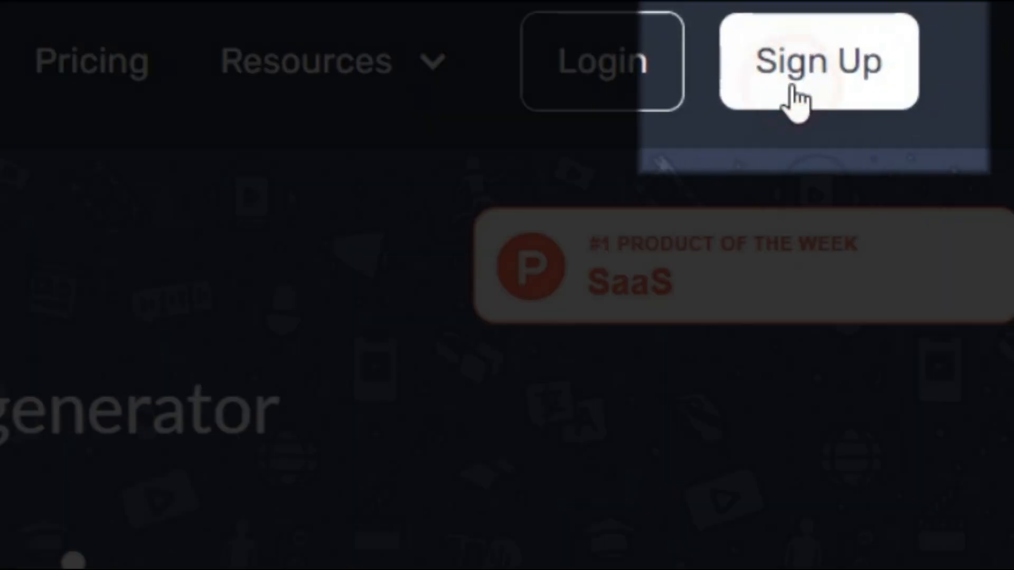
left_click(817, 61)
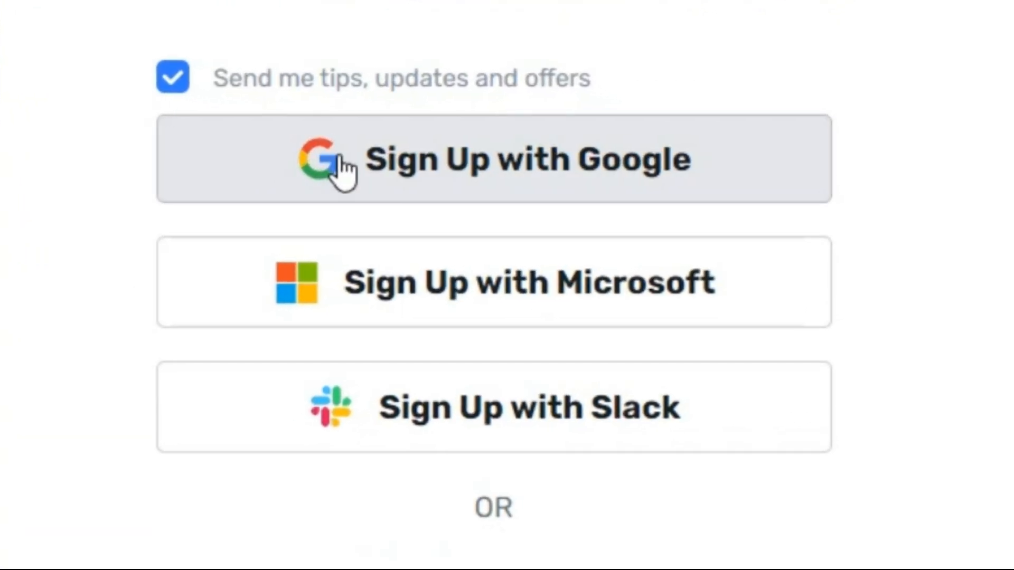
mouse_move(352, 214)
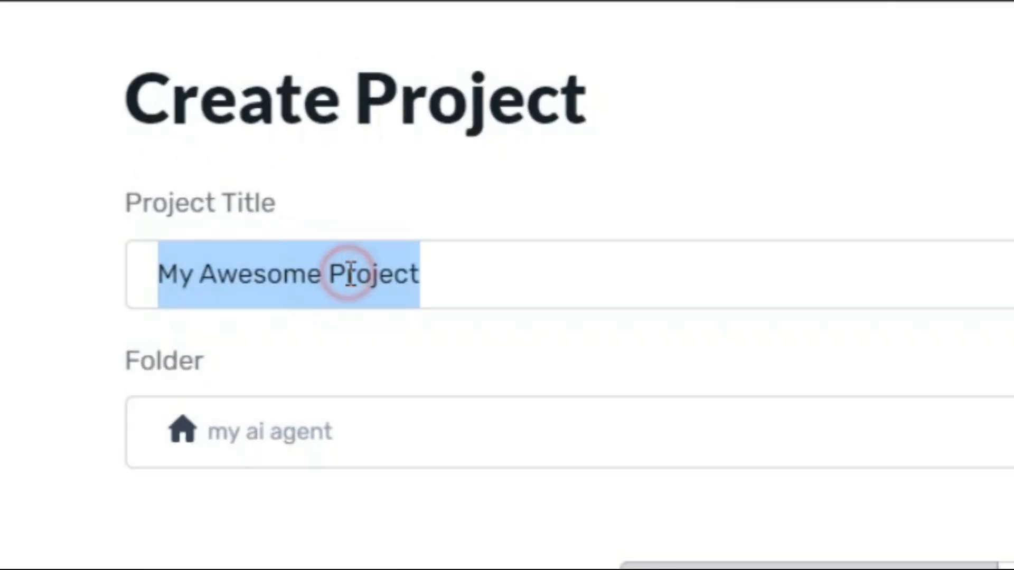
- Title the new audio project 'My Ai Agent' and create it into the editor
type("My Ai Agent")
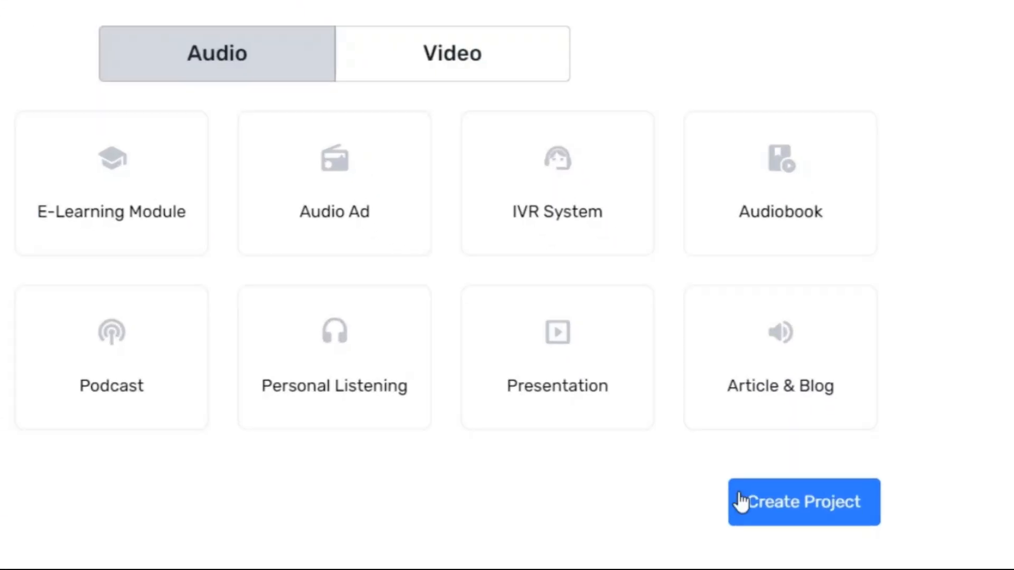
left_click(804, 501)
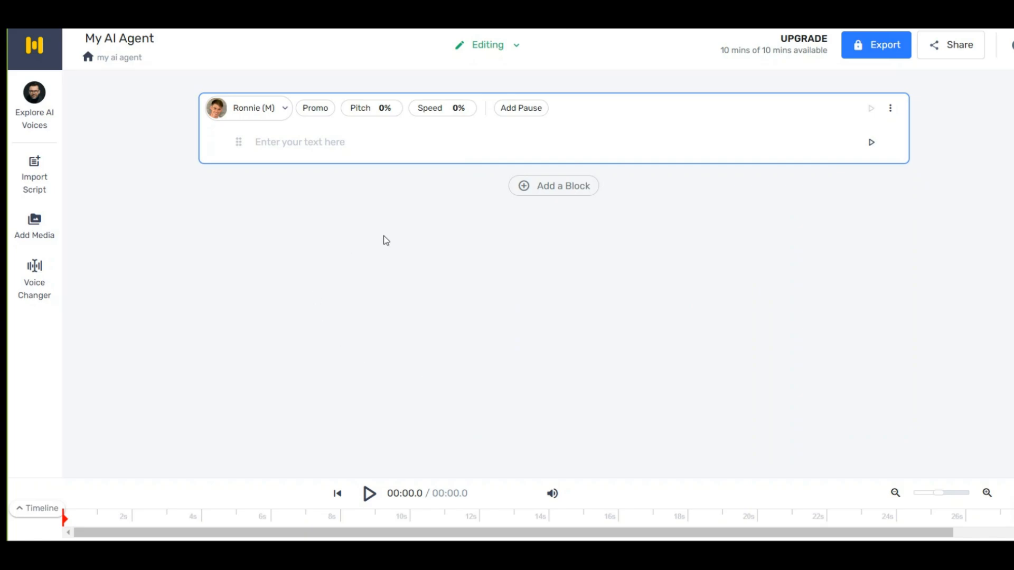